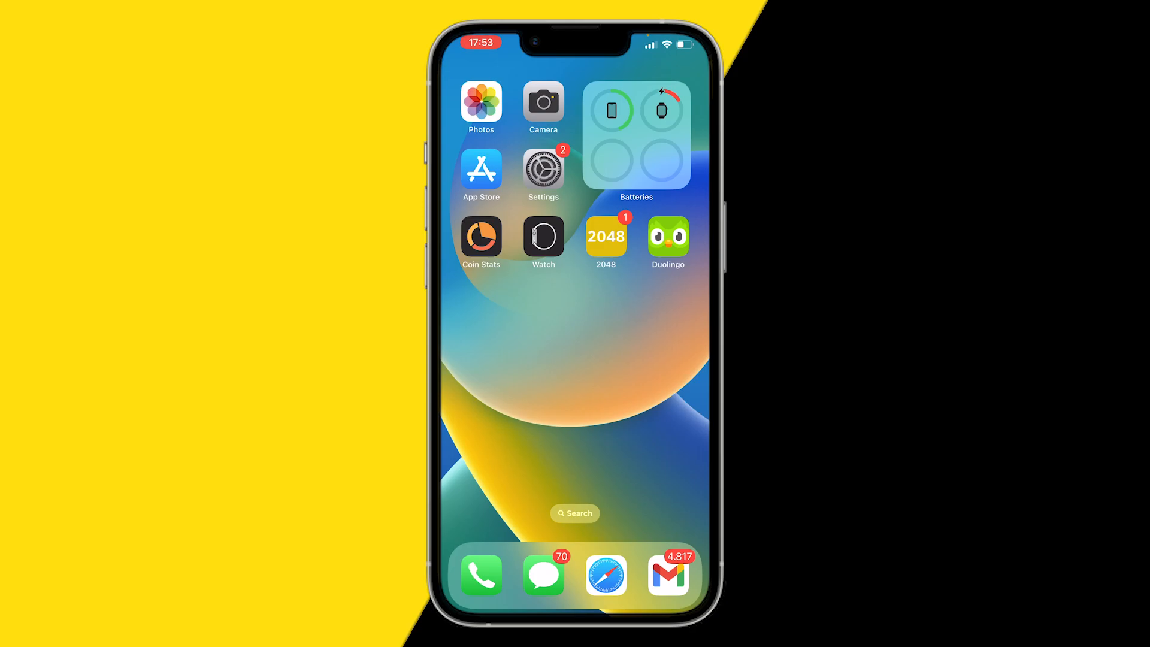
Swipe to the Home Screen page showing Zoom, Notes, Spotify and TikTok
scroll("left", 3)
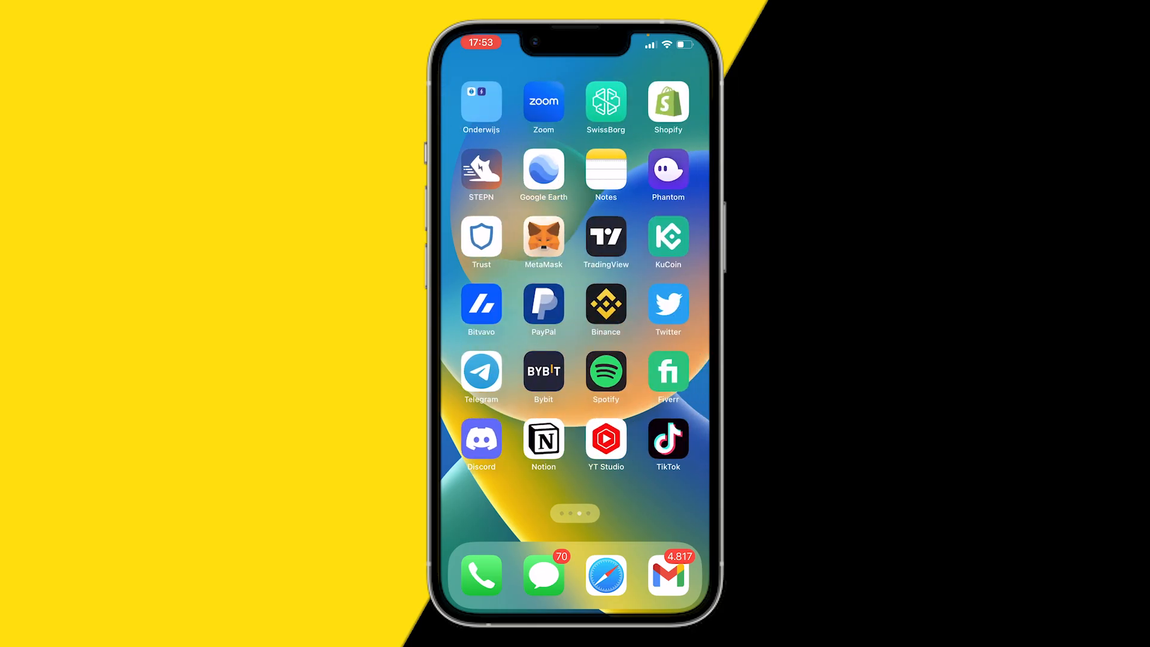
Launch TikTok and reach its iOS Settings permission page
left_click(667, 441)
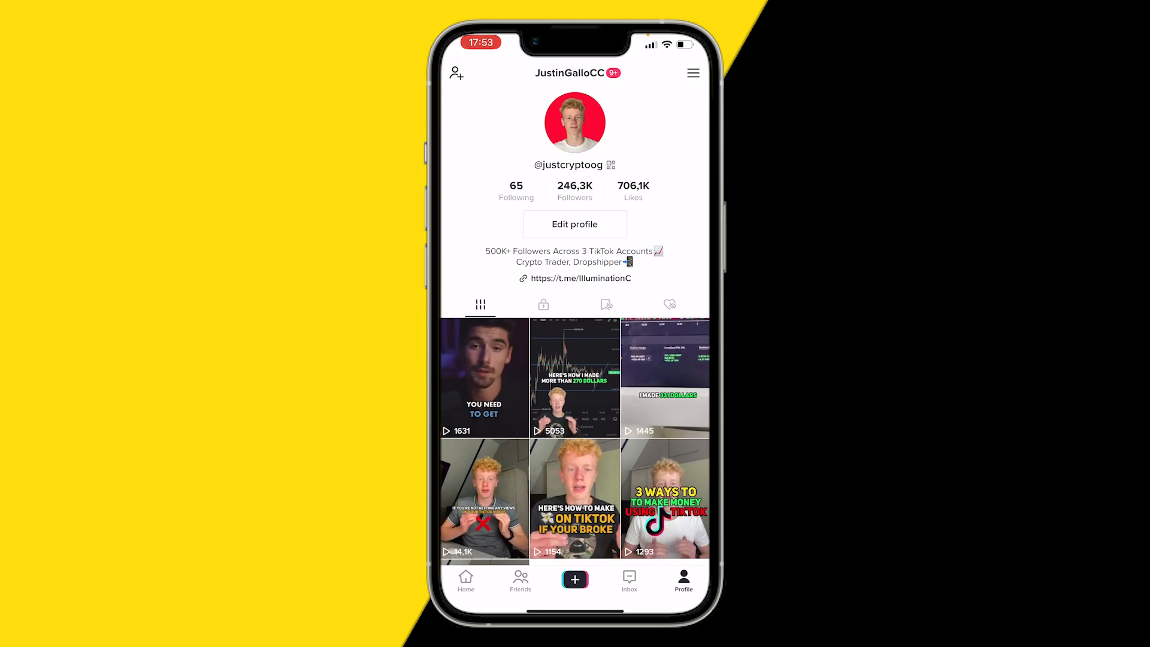
left_click(692, 73)
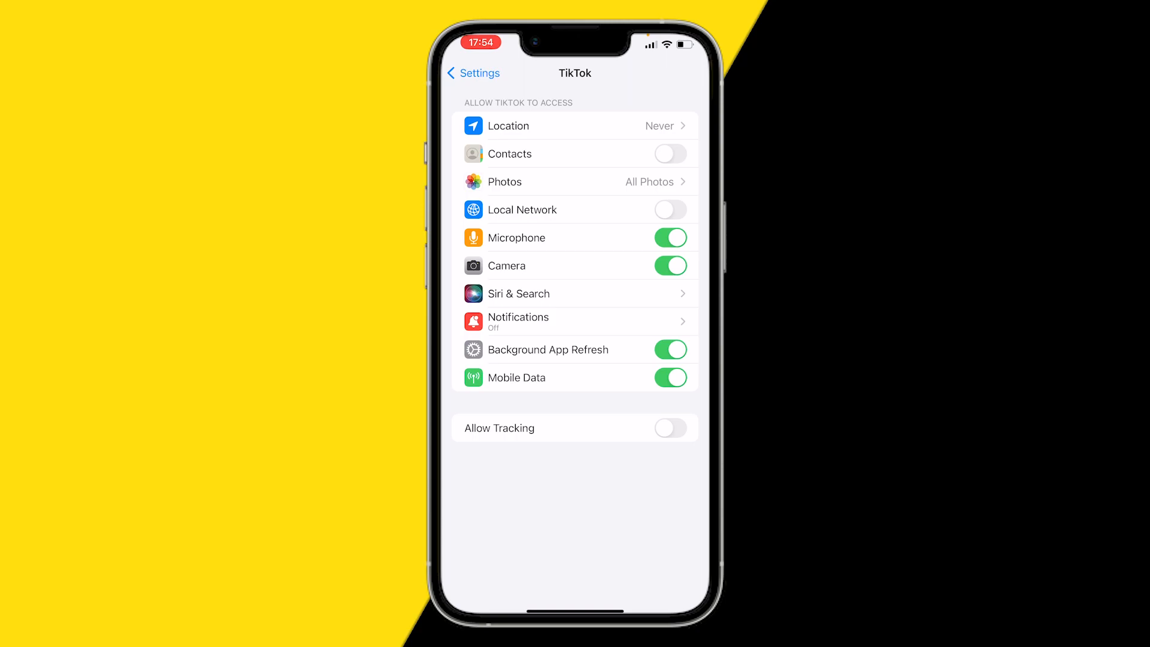
Open TikTok's Notifications settings and switch on Allow Notifications
left_click(575, 321)
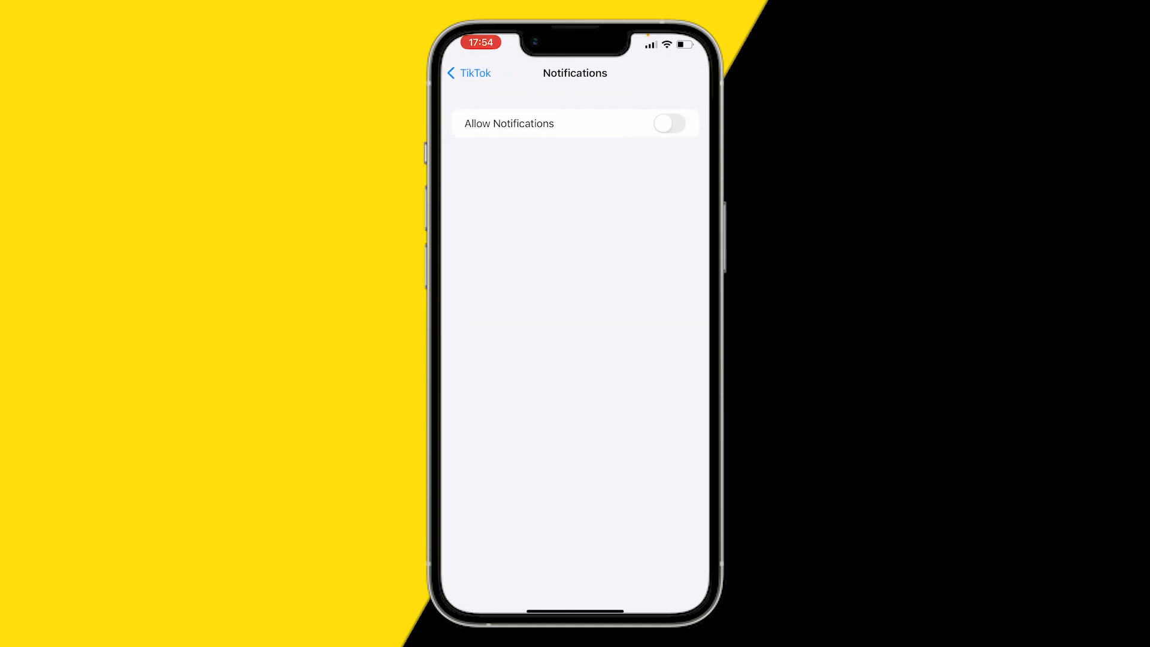
left_click(669, 123)
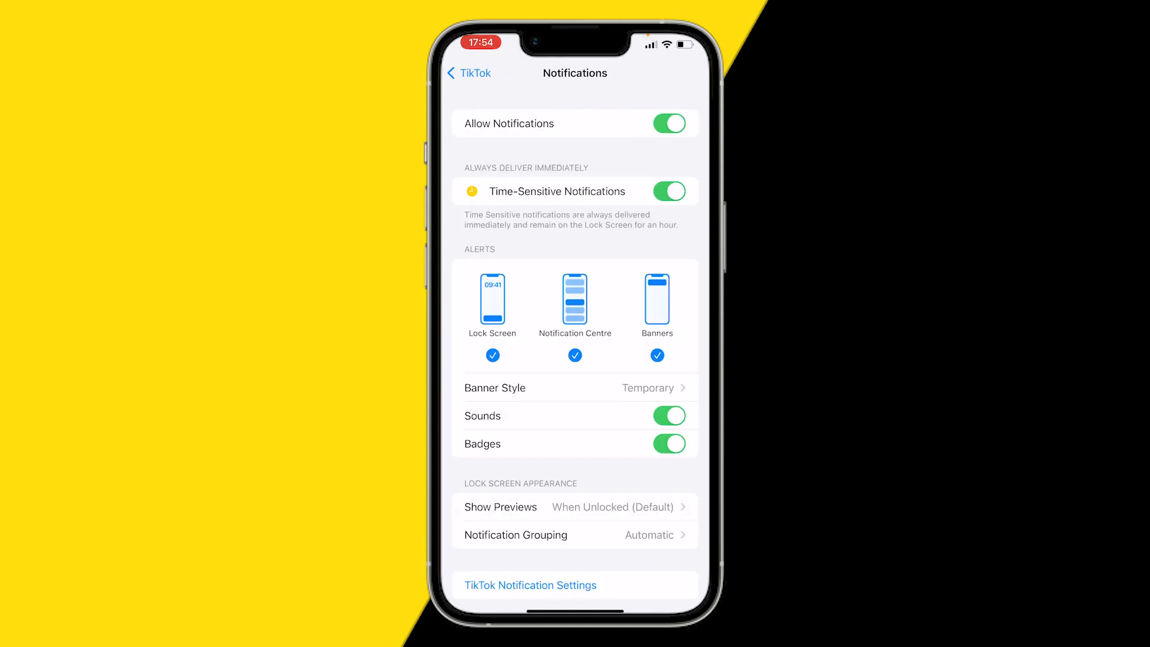